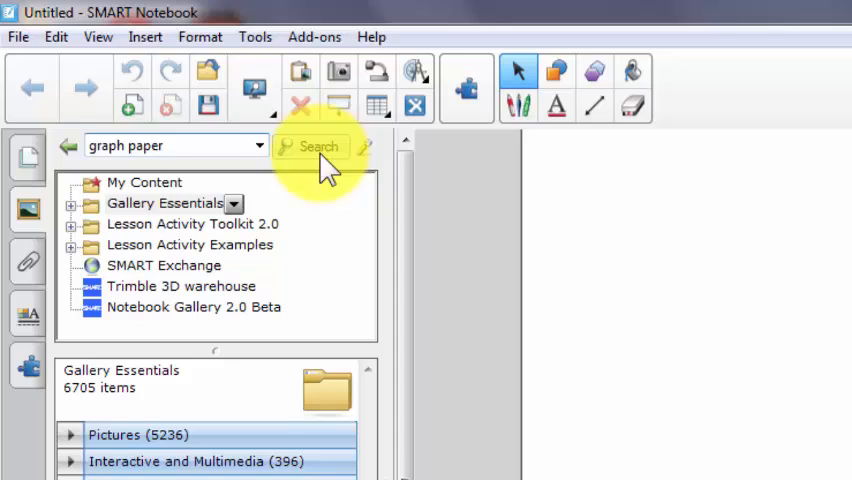
Search the gallery for graph paper and open the Paper backgrounds folder
click(318, 146)
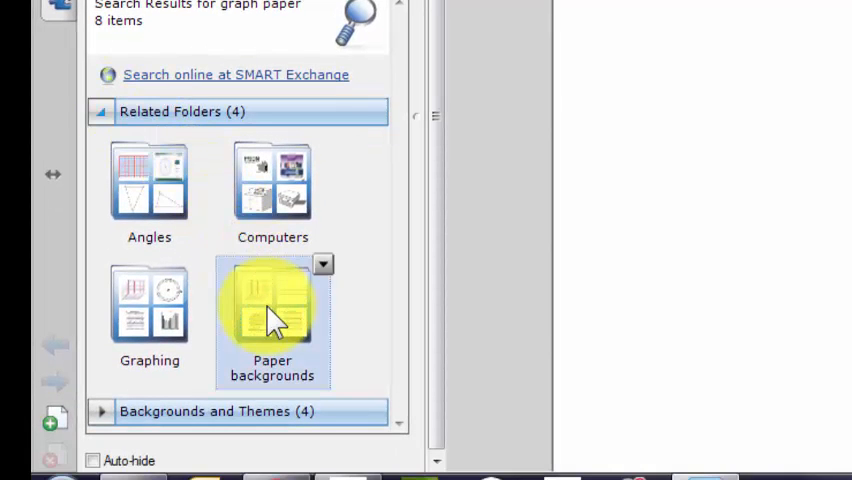
double_click(272, 310)
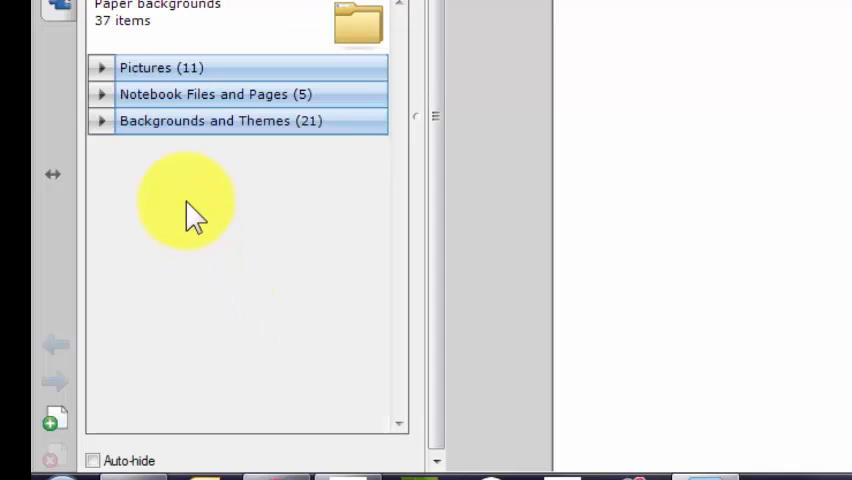
Insert the Axis - XY graph paper picture from Paper backgrounds onto the page
click(101, 67)
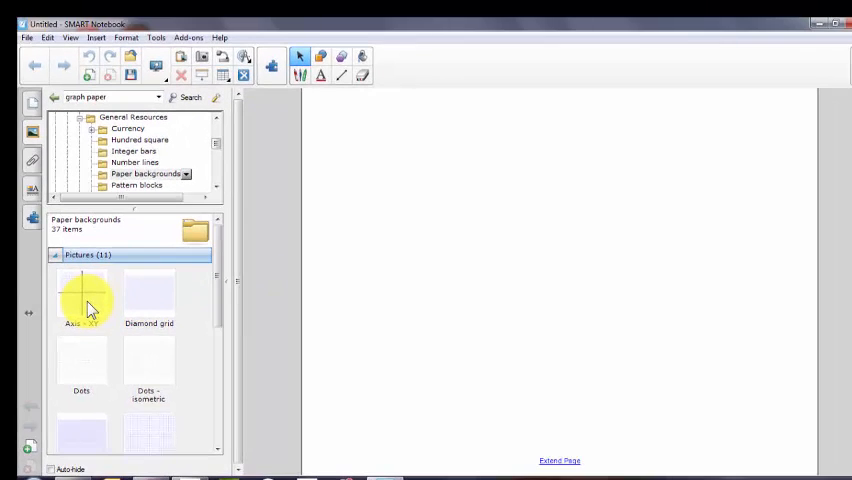
double_click(82, 295)
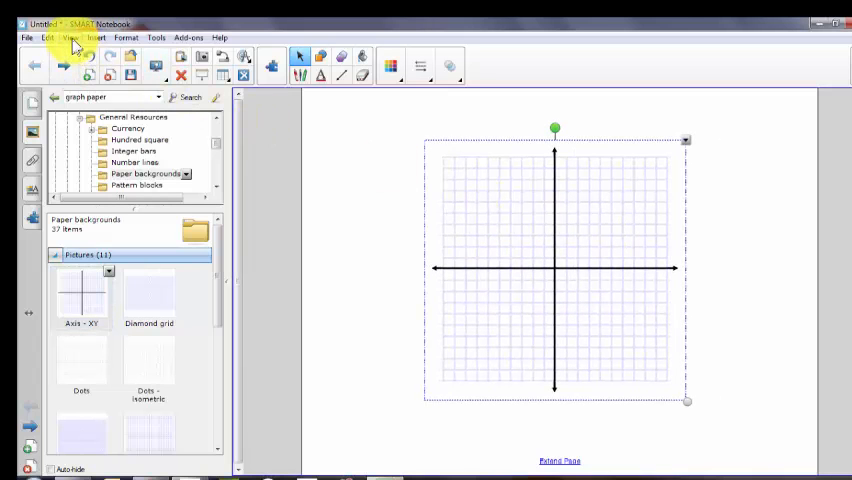
Drag the Axis - XY picture's handle outward so the graph fills the page
click(70, 37)
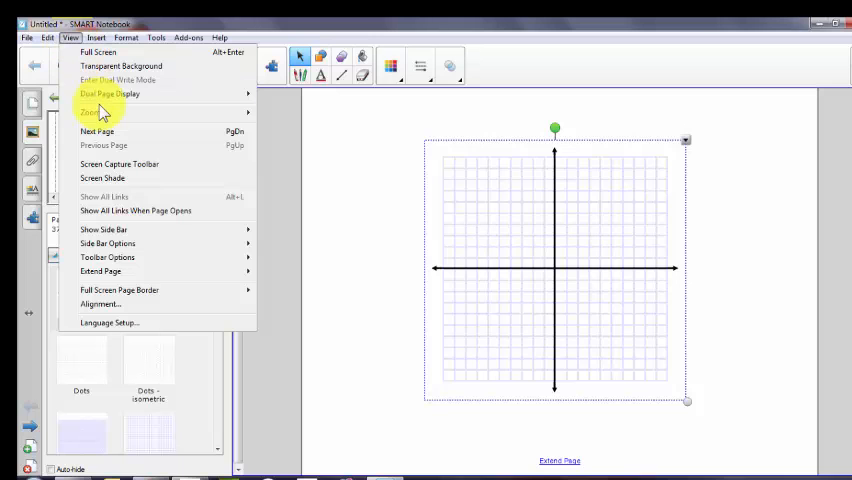
mouse_move(90, 112)
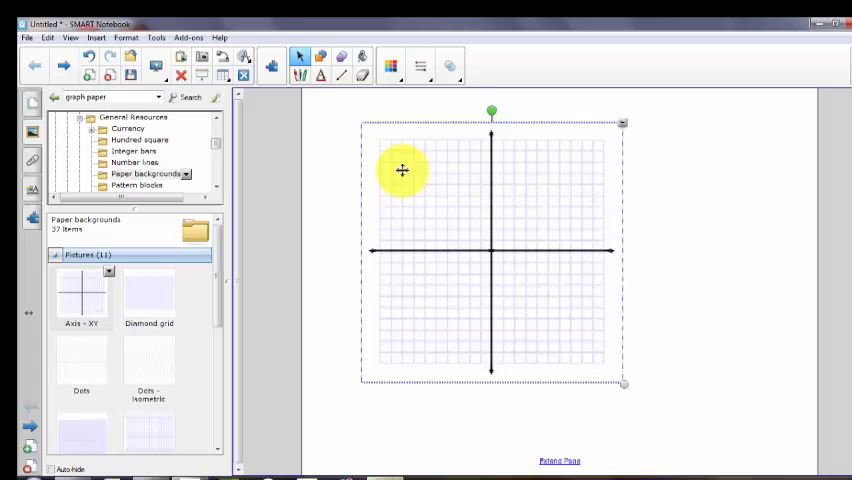
drag(402, 170, 352, 148)
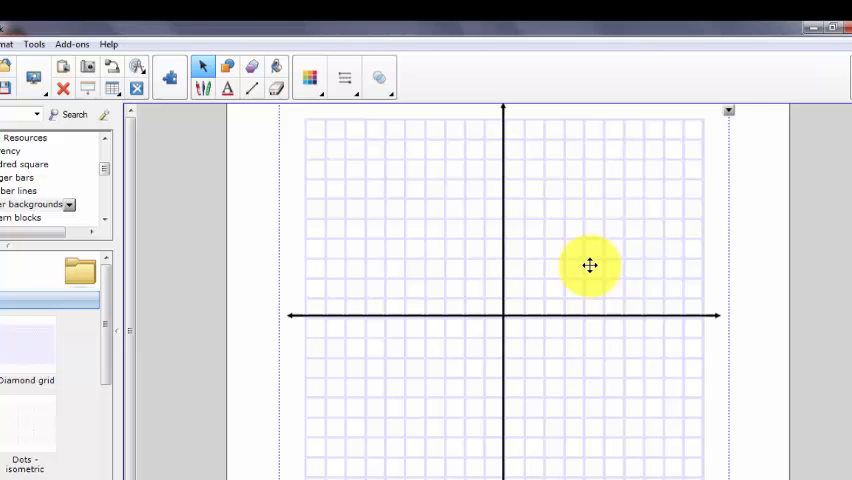
Lock the graph paper picture in place and confirm dragging no longer moves it
right_click(590, 265)
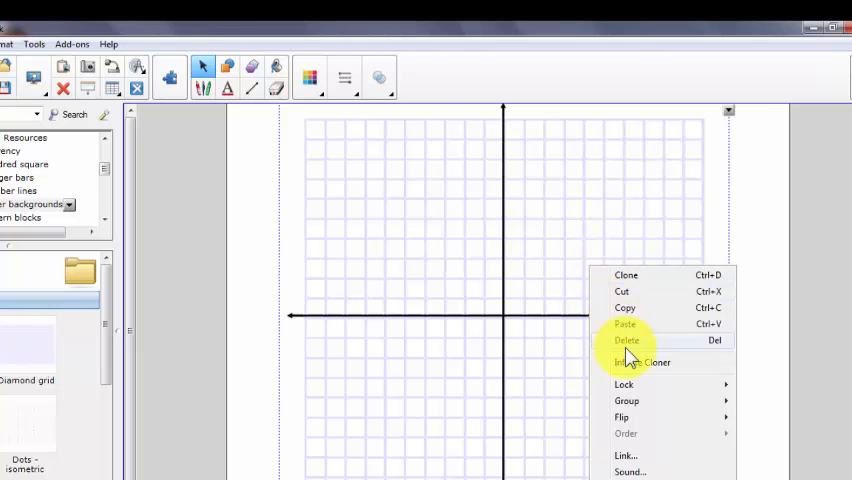
mouse_move(623, 384)
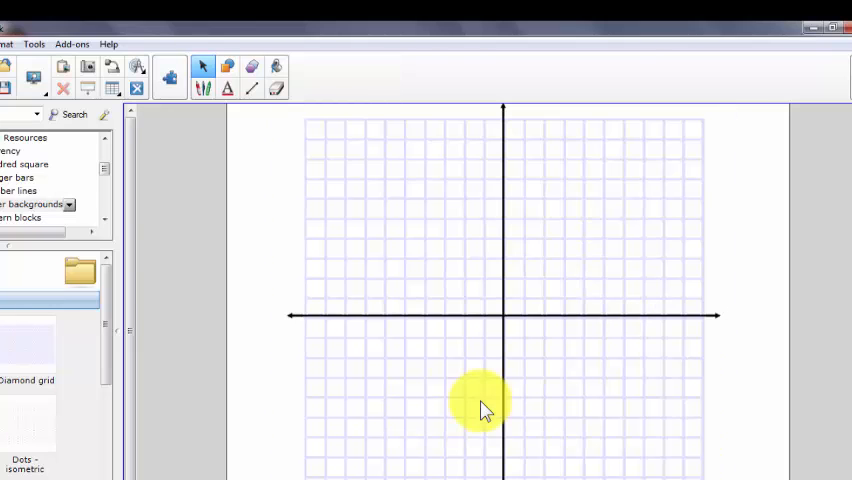
mouse_move(555, 230)
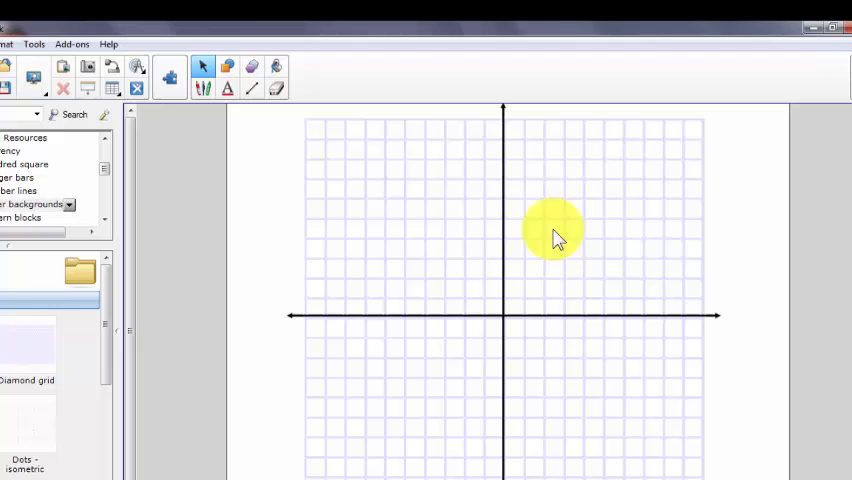
drag(555, 230, 413, 374)
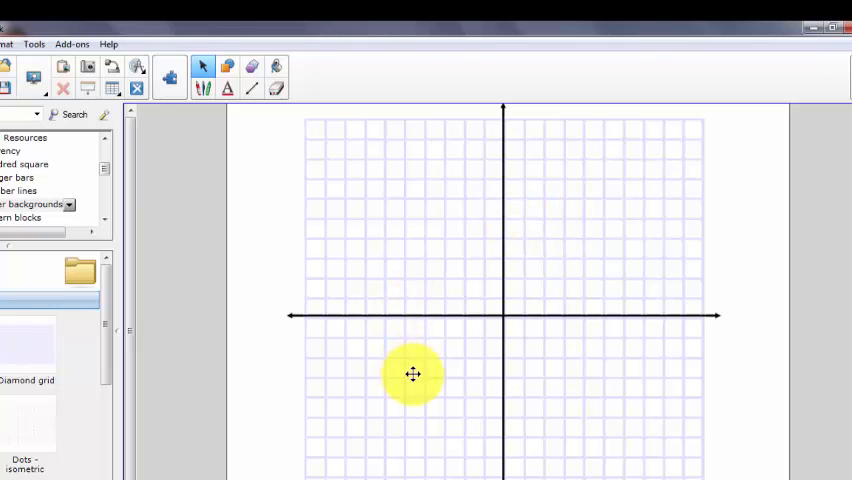